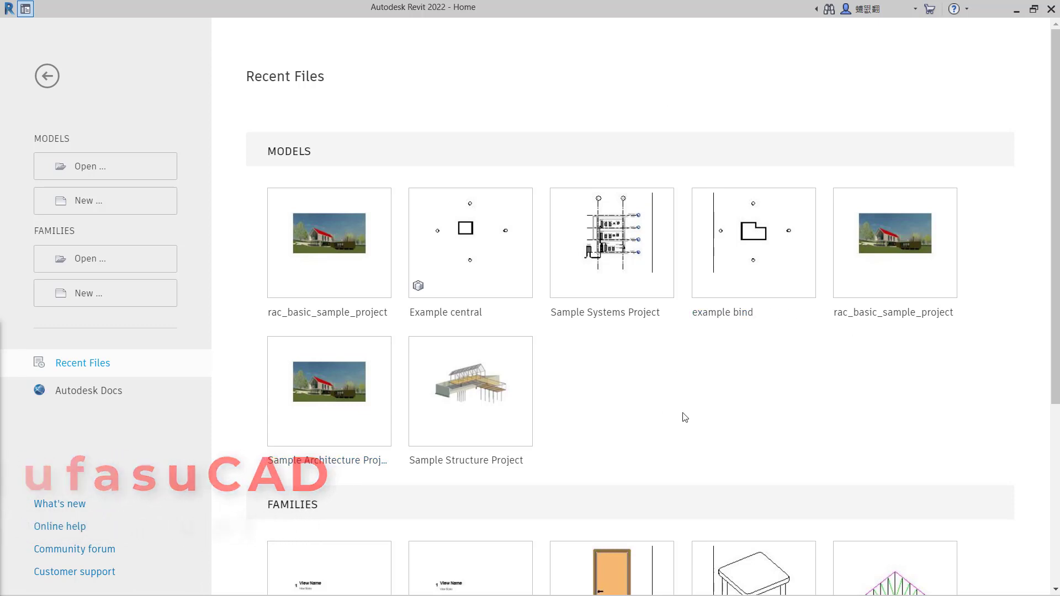
pyautogui.moveTo(330, 243)
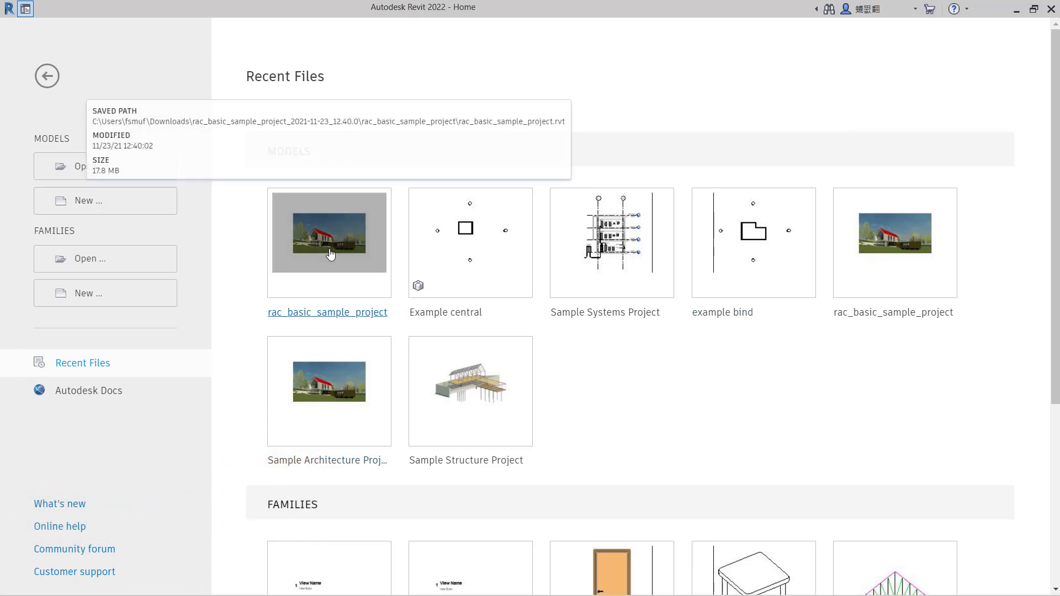
# Step: Open rac_basic_sample_project from the Recent Files thumbnails
pyautogui.click(329, 242)
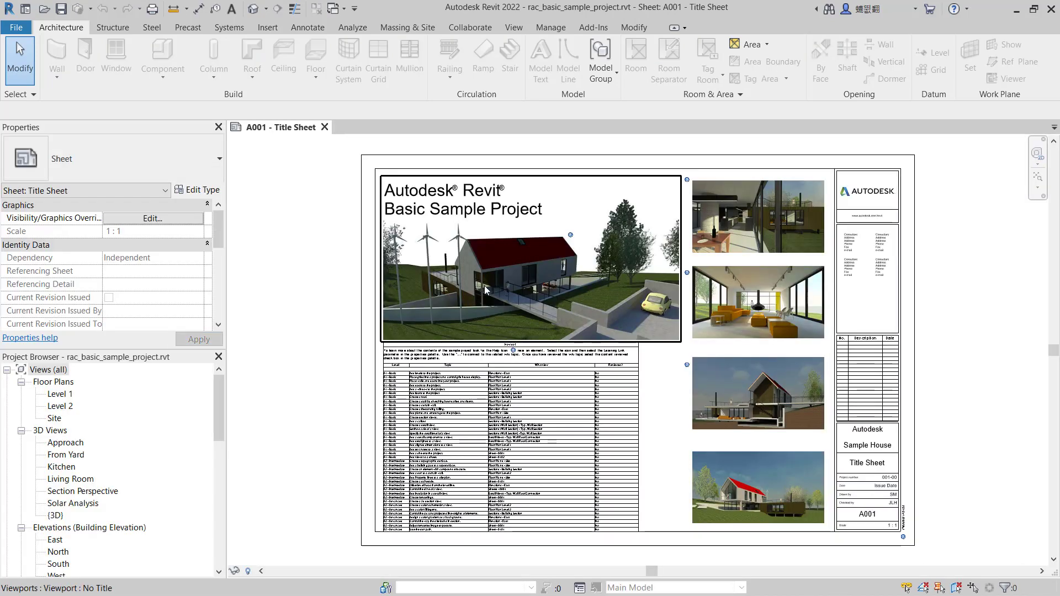
pyautogui.moveTo(494, 245)
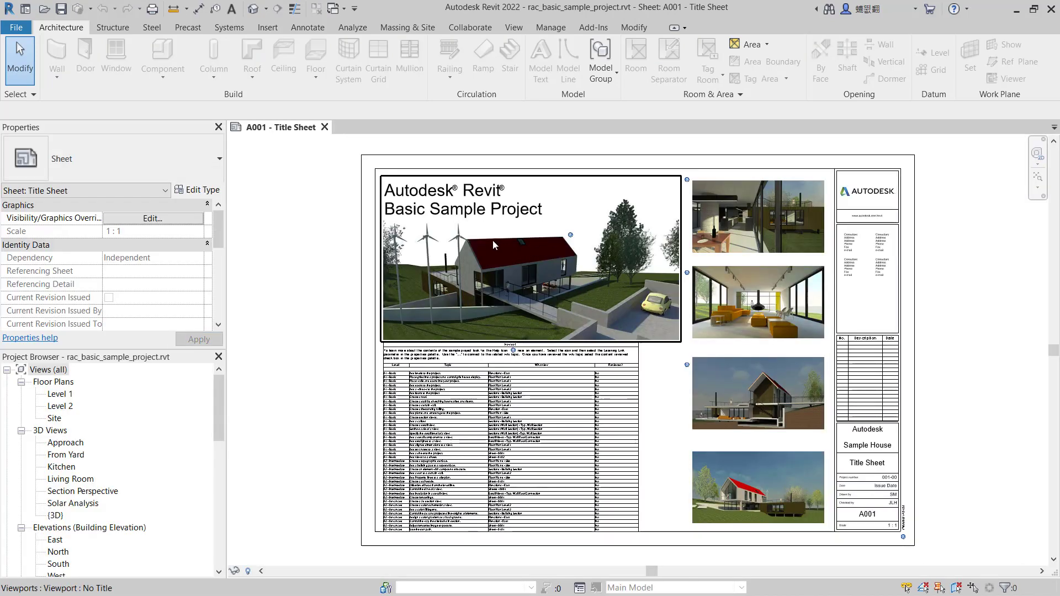
# Step: Select the Approach viewport on sheet A001, then clear the selection
pyautogui.click(528, 281)
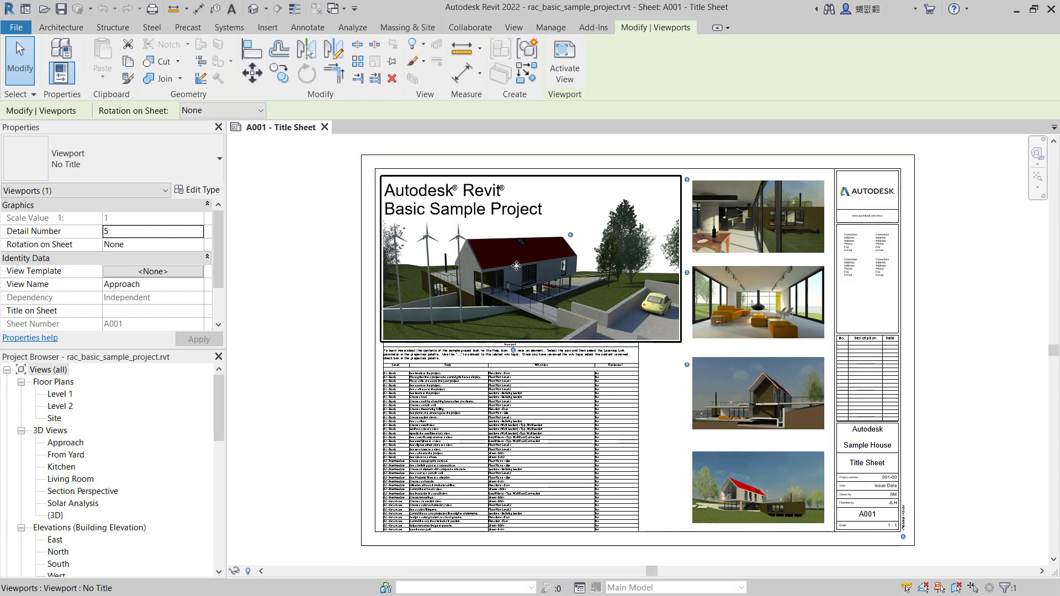
pyautogui.moveTo(529, 243)
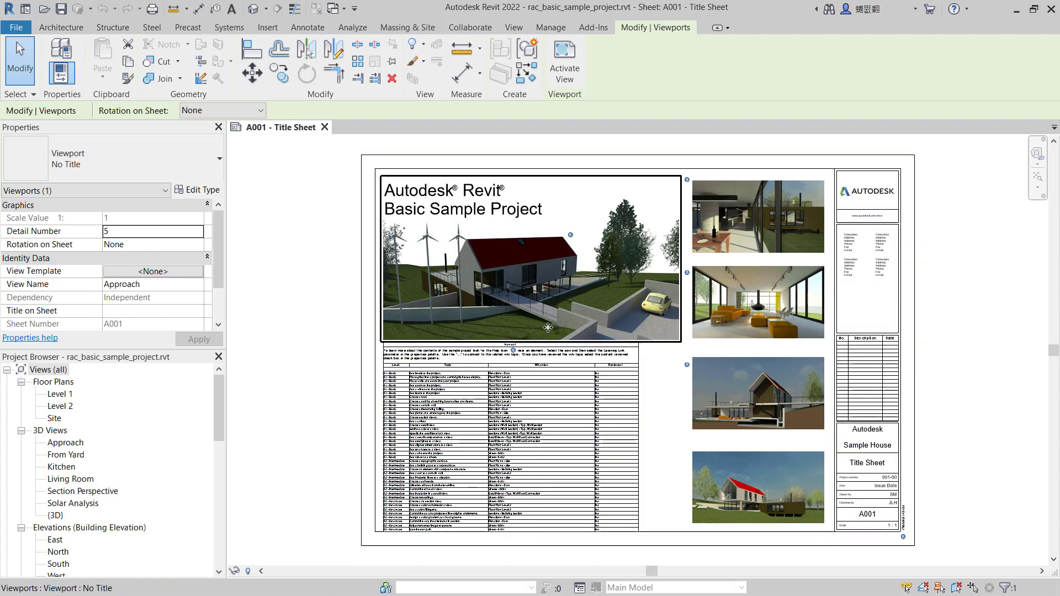
pyautogui.click(60, 27)
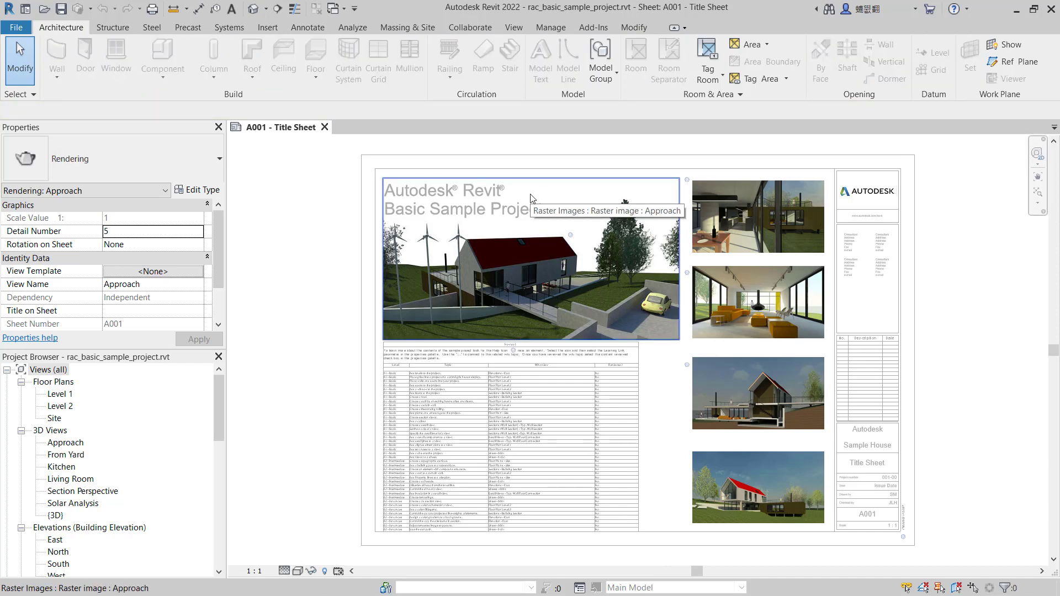
# Step: Select the Approach raster image inside the activated viewport
pyautogui.click(528, 257)
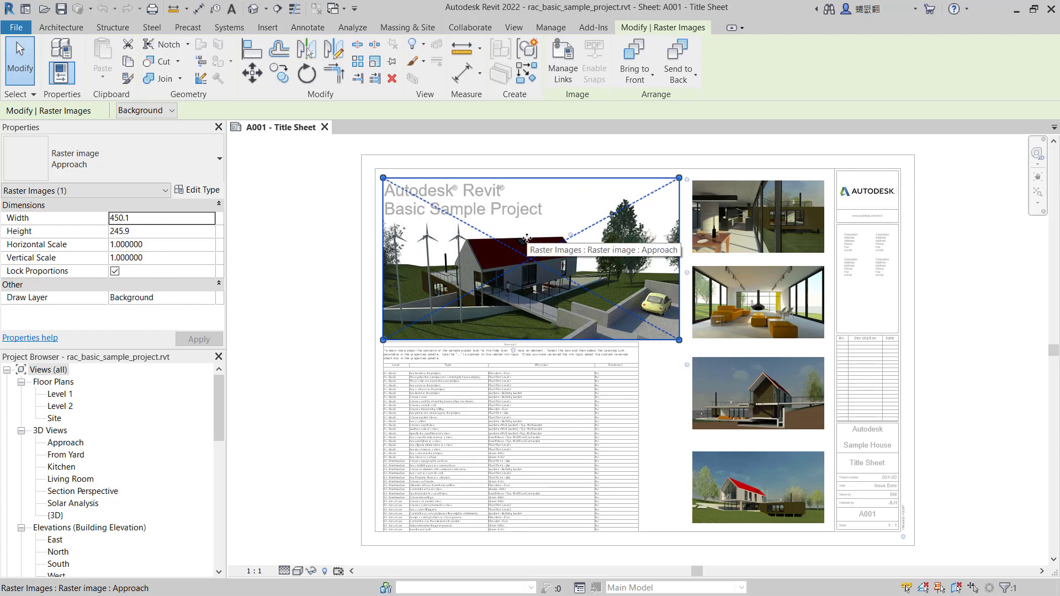
pyautogui.moveTo(373, 60)
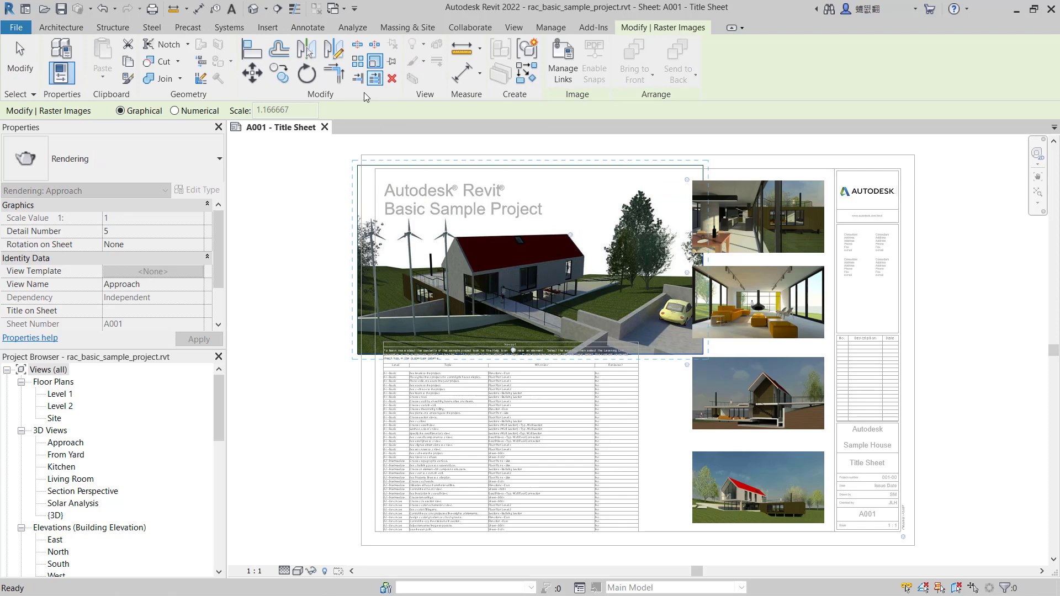
# Step: Scale the Approach image numerically by a factor of 1.2
pyautogui.click(176, 111)
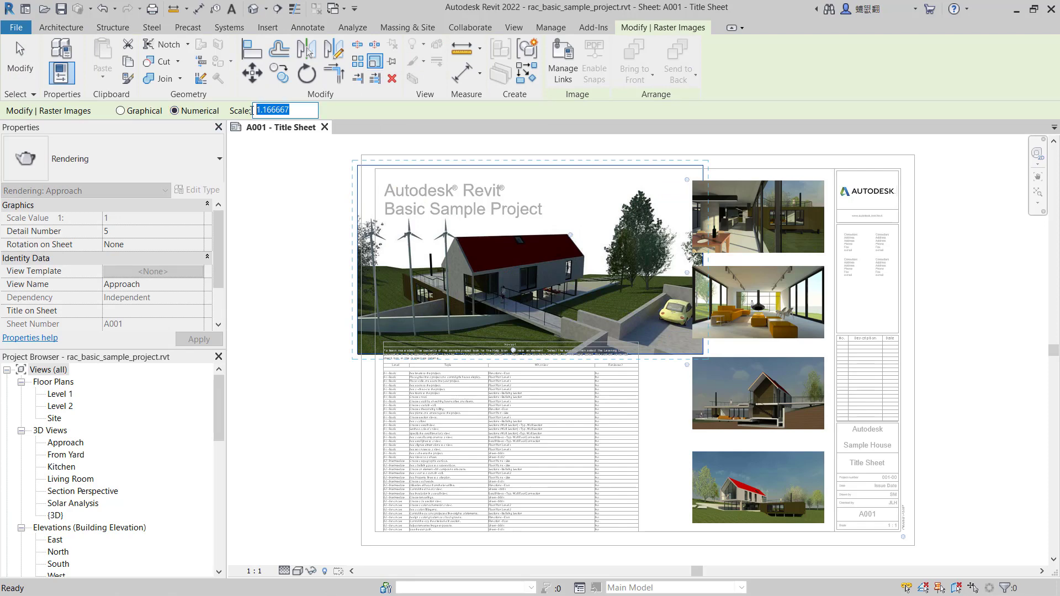
pyautogui.write('1.2')
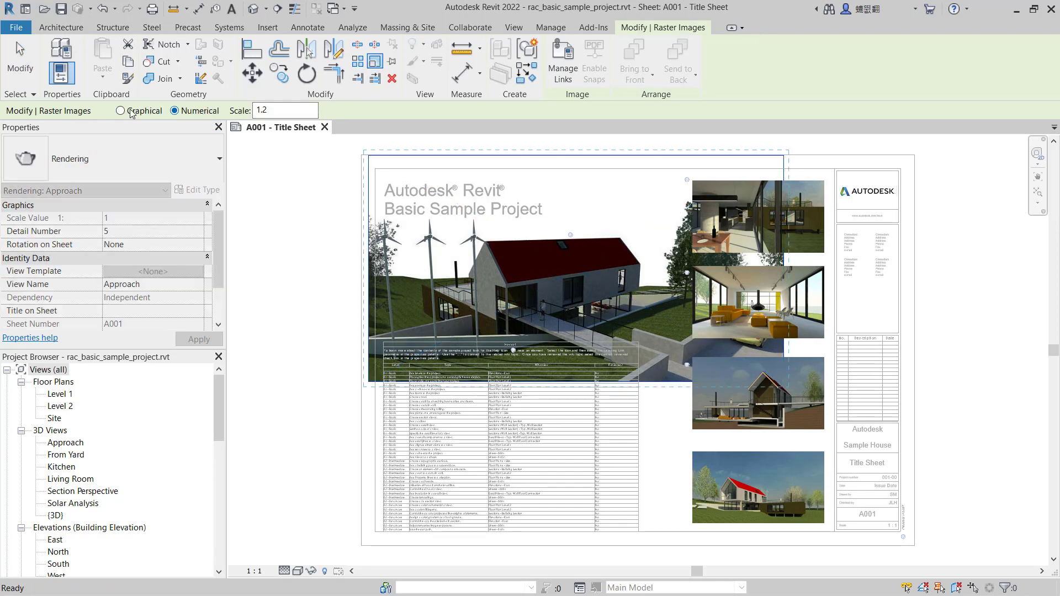
pyautogui.click(121, 110)
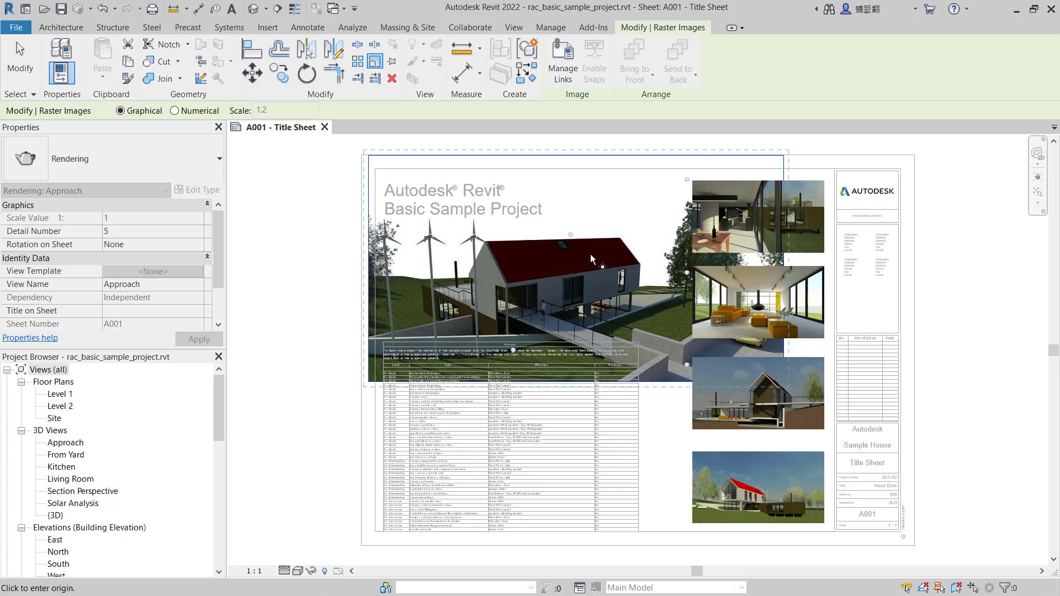